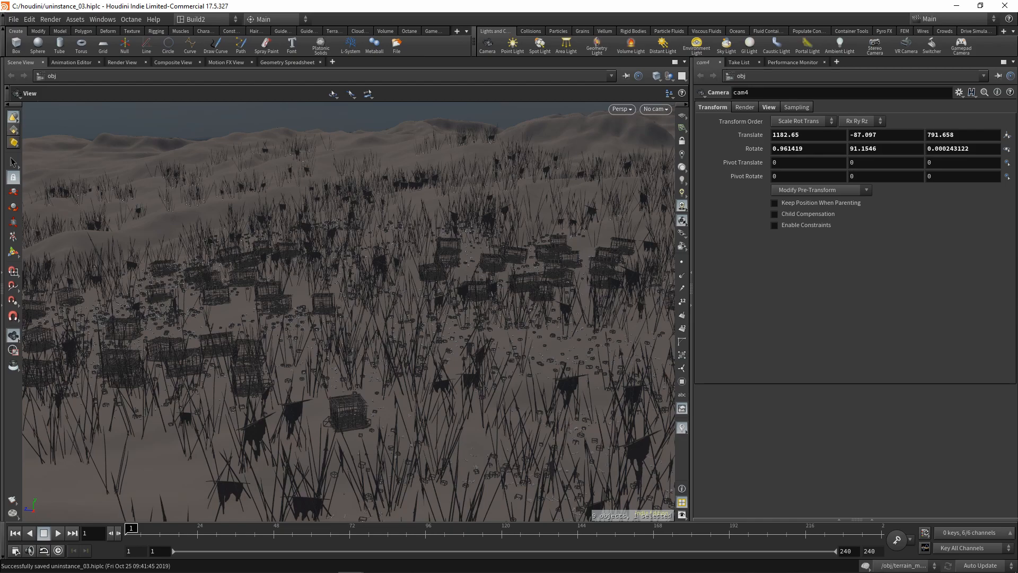
Look through a scene camera, then leave the YouTube tutorial and return to Houdini's terrain view.
{"action": "left_click", "coordinate": [654, 109]}
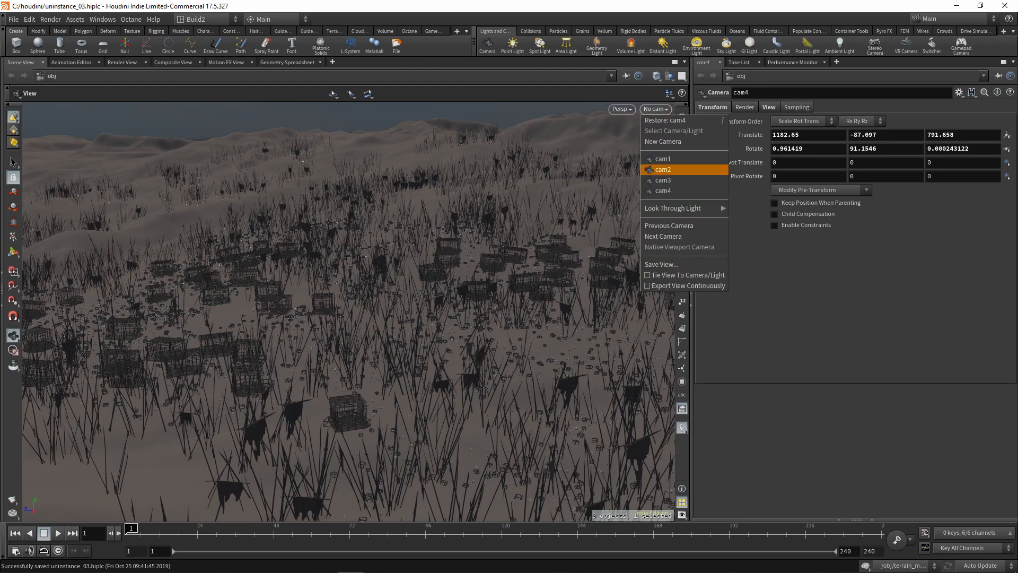
{"action": "left_click", "coordinate": [661, 158]}
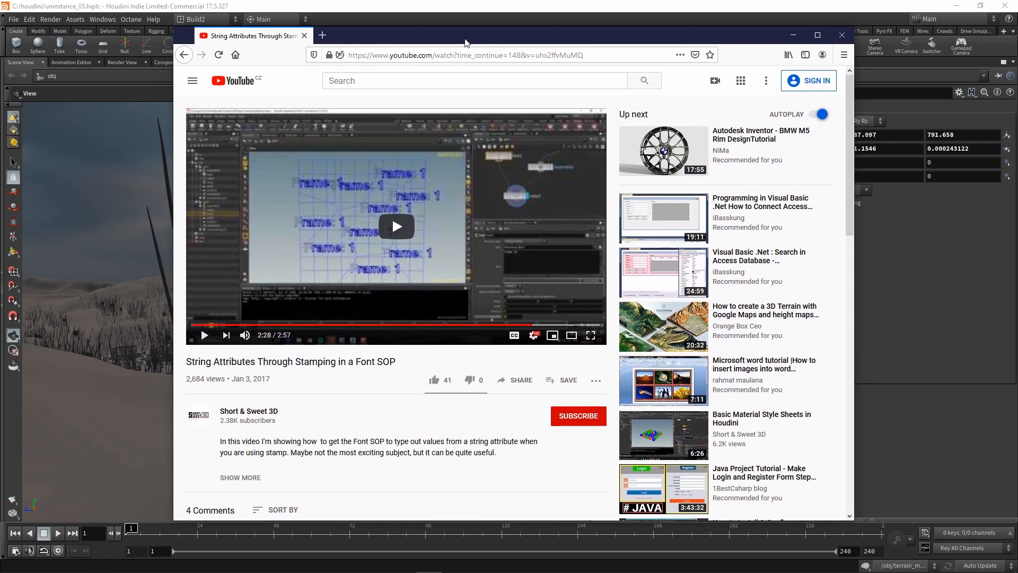
{"action": "left_click", "coordinate": [841, 35]}
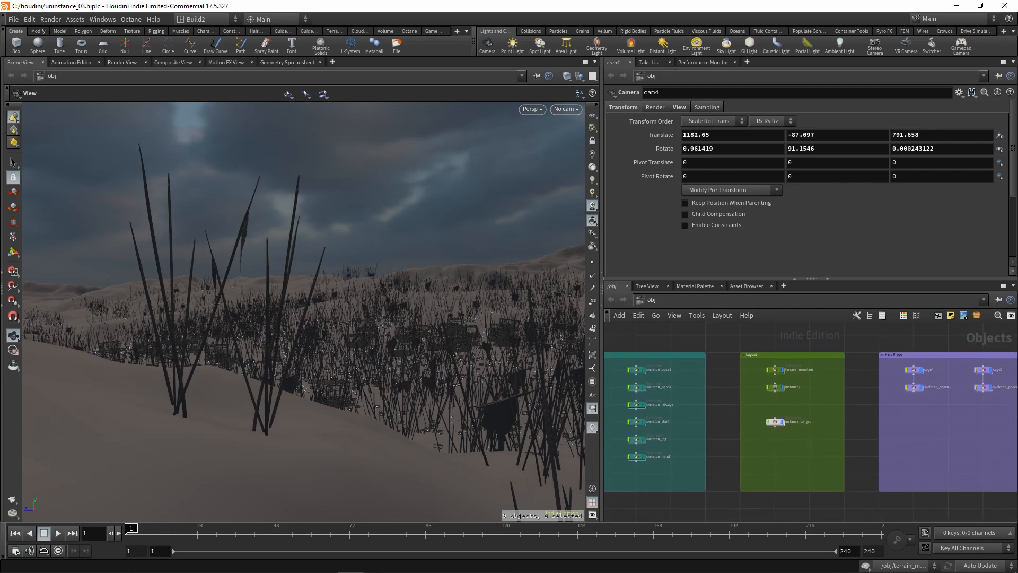
Dive into the instance1 object's network with its merged scatter points split into two outputs.
{"action": "left_click", "coordinate": [764, 384]}
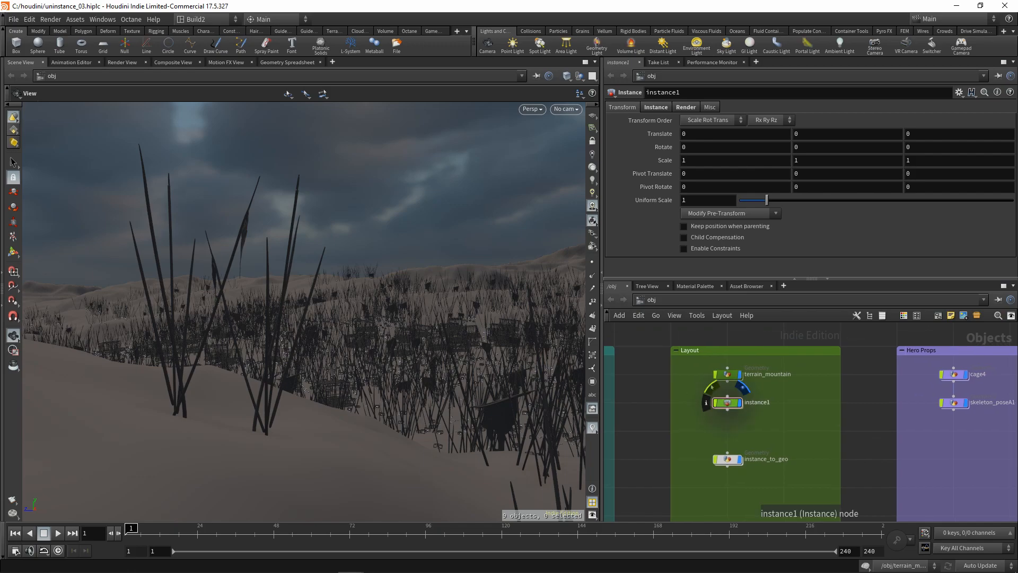
{"action": "double_click", "coordinate": [727, 401]}
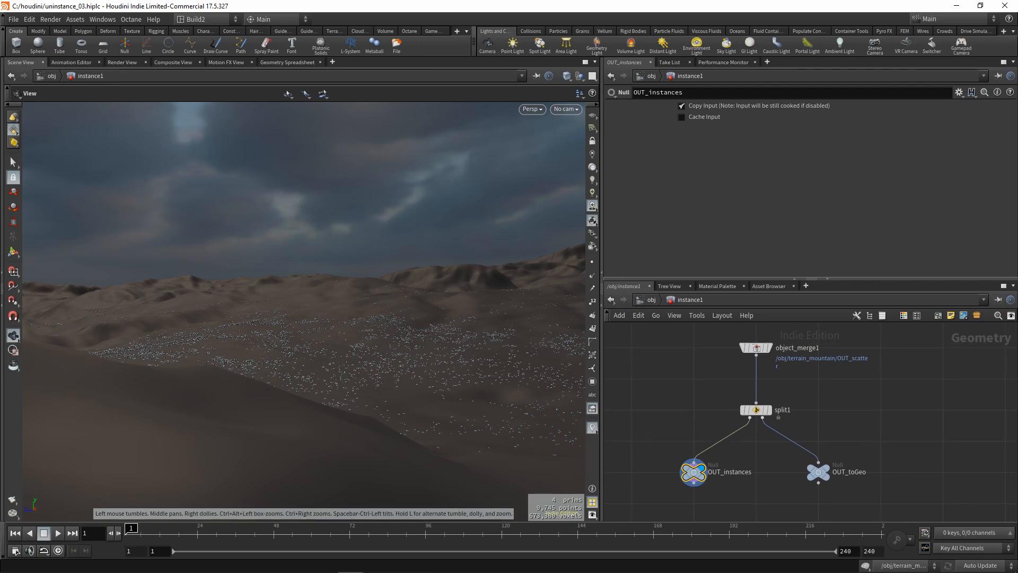
Review the split node's settings and its internal network.
{"action": "left_click", "coordinate": [753, 410]}
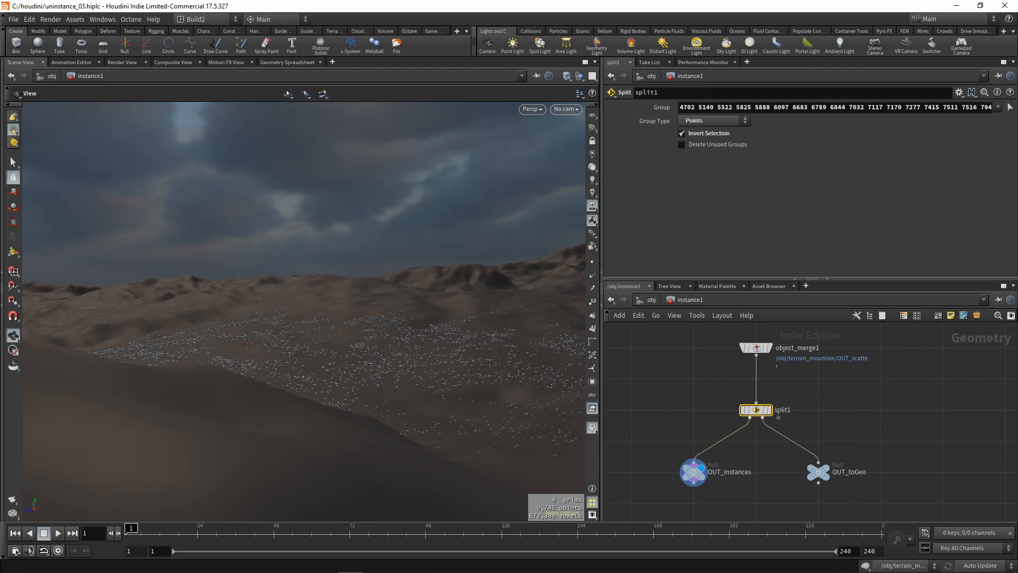
{"action": "mouse_move", "coordinate": [755, 409]}
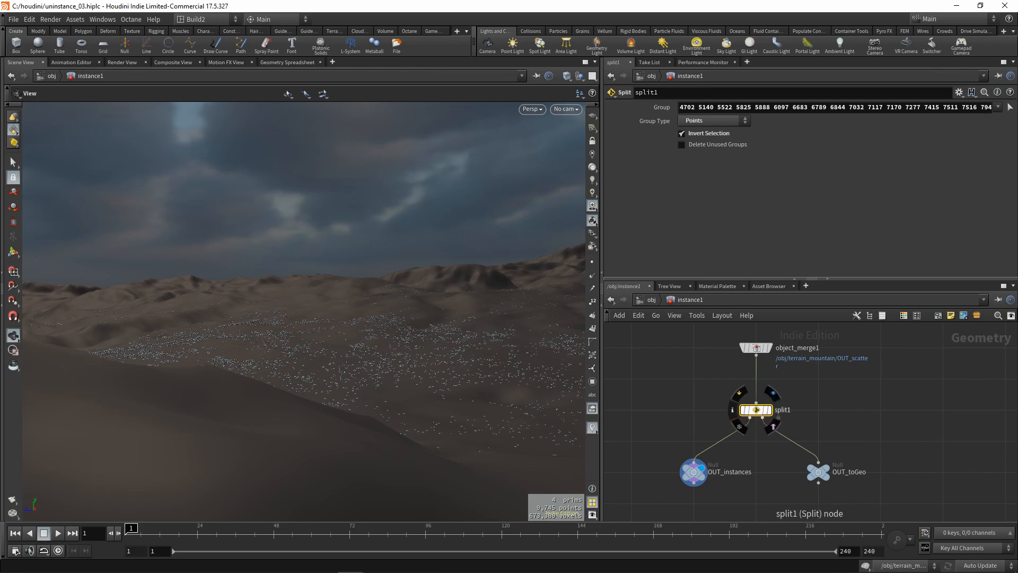
{"action": "double_click", "coordinate": [755, 409]}
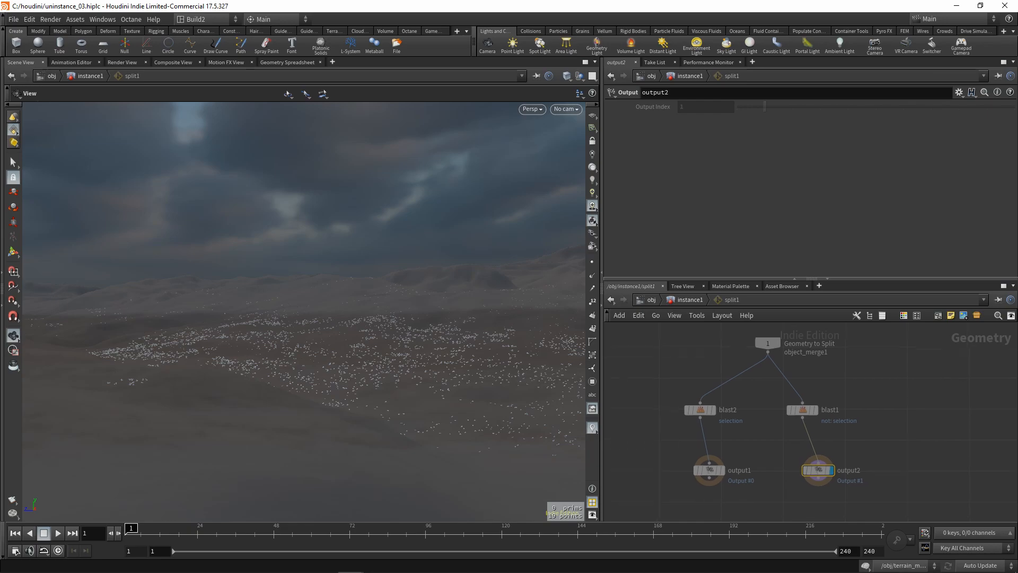
{"action": "left_click", "coordinate": [754, 409]}
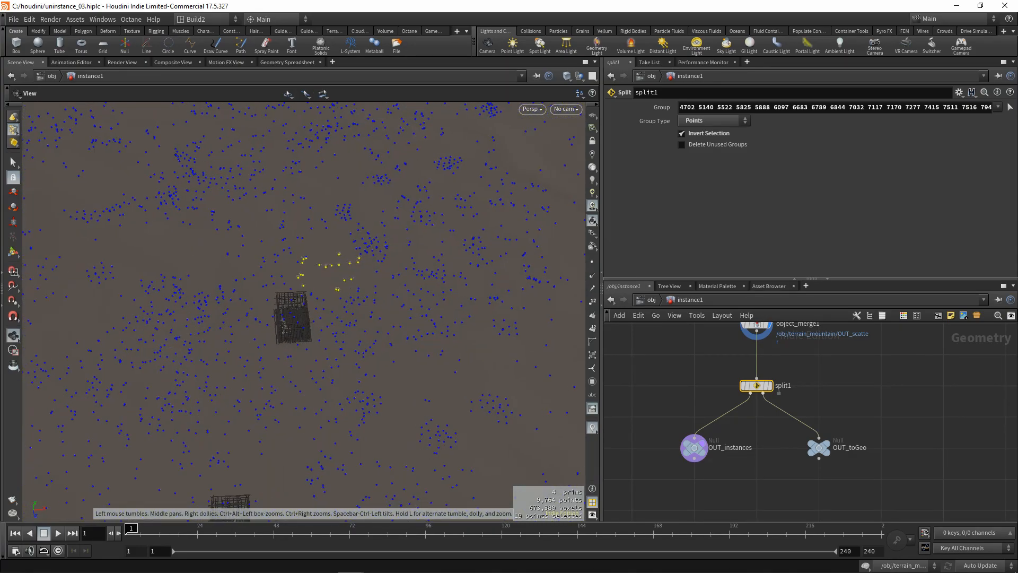
Display the OUT_instances and OUT_toGeo point outputs in turn over the terrain.
{"action": "left_click", "coordinate": [692, 447]}
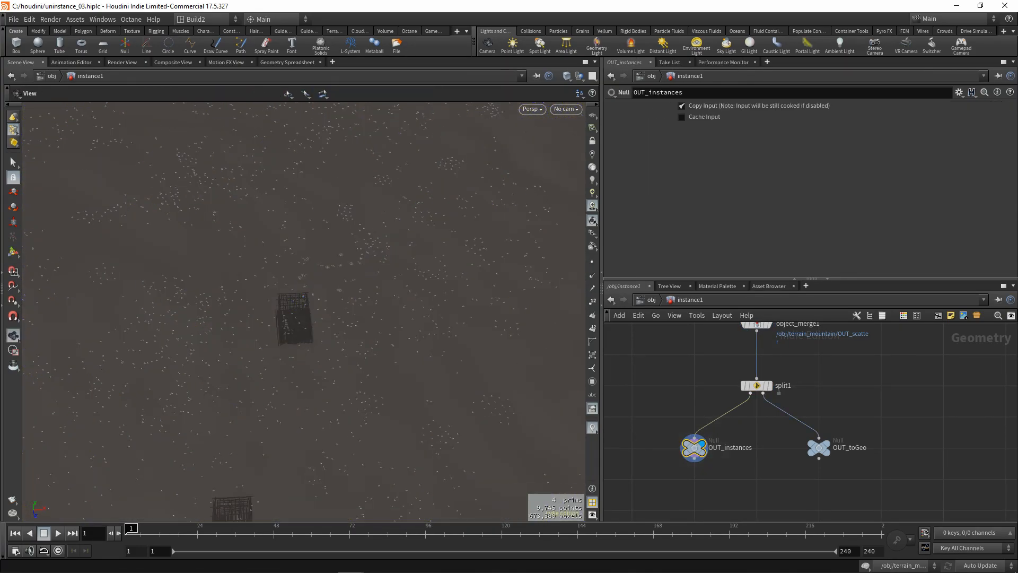
{"action": "left_click", "coordinate": [579, 76]}
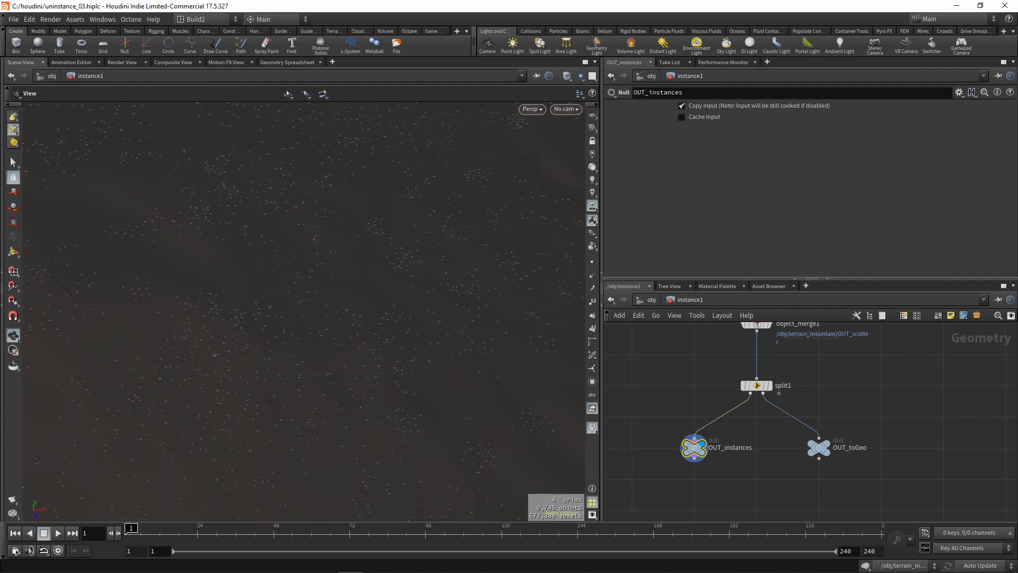
{"action": "left_click", "coordinate": [818, 447]}
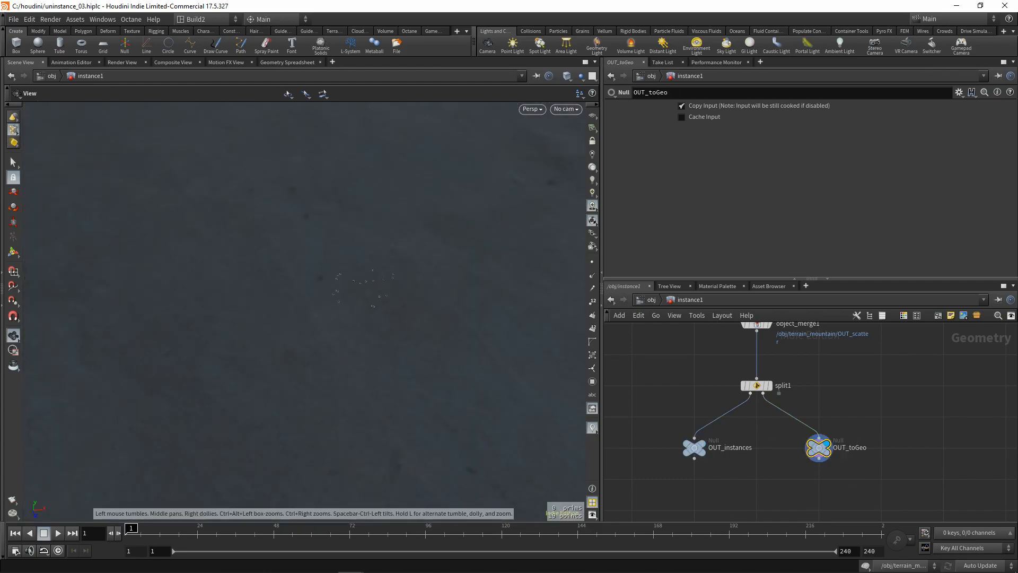
{"action": "left_click", "coordinate": [694, 446]}
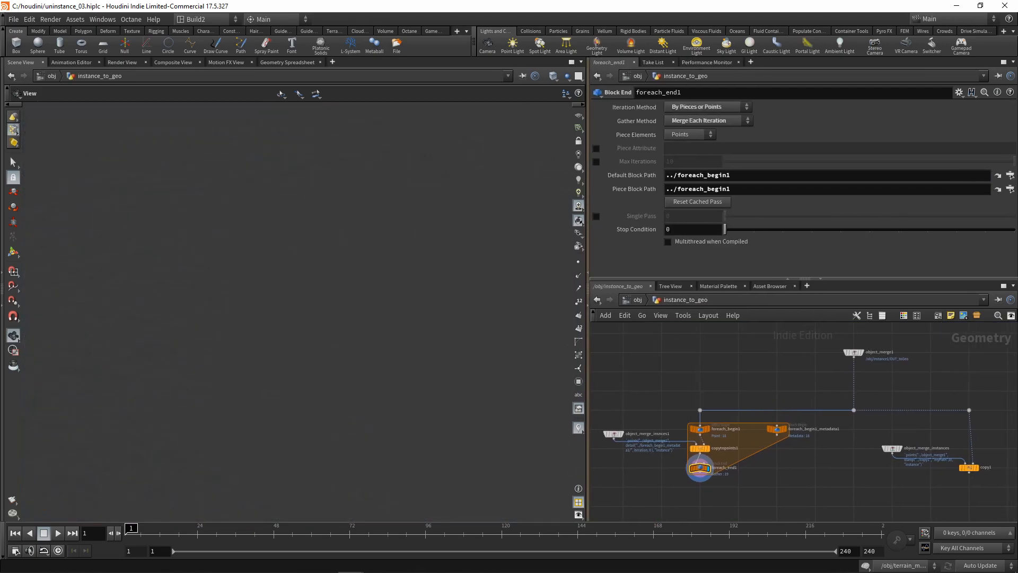
Set the viewport to Ghost Other Objects so the rest of the scene shows faintly.
{"action": "left_click", "coordinate": [534, 76]}
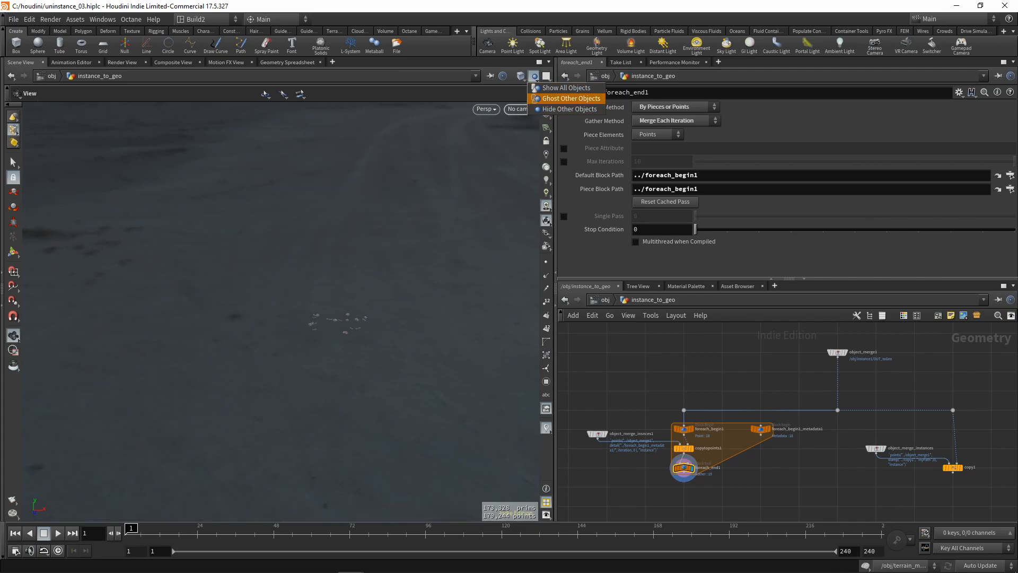
{"action": "left_click", "coordinate": [565, 88]}
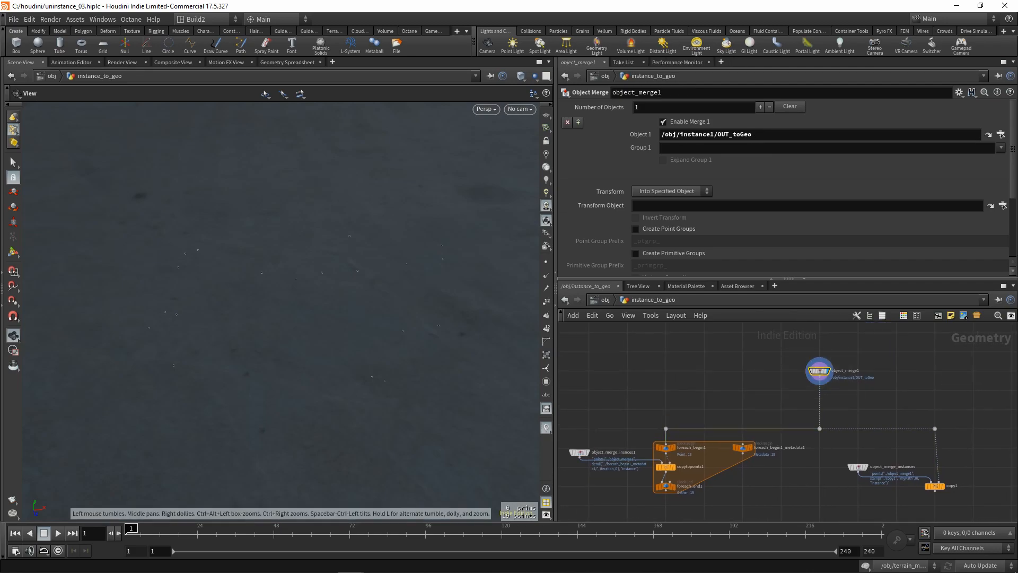
Inspect the merged points' attributes in the geometry spreadsheet.
{"action": "left_click", "coordinate": [288, 62]}
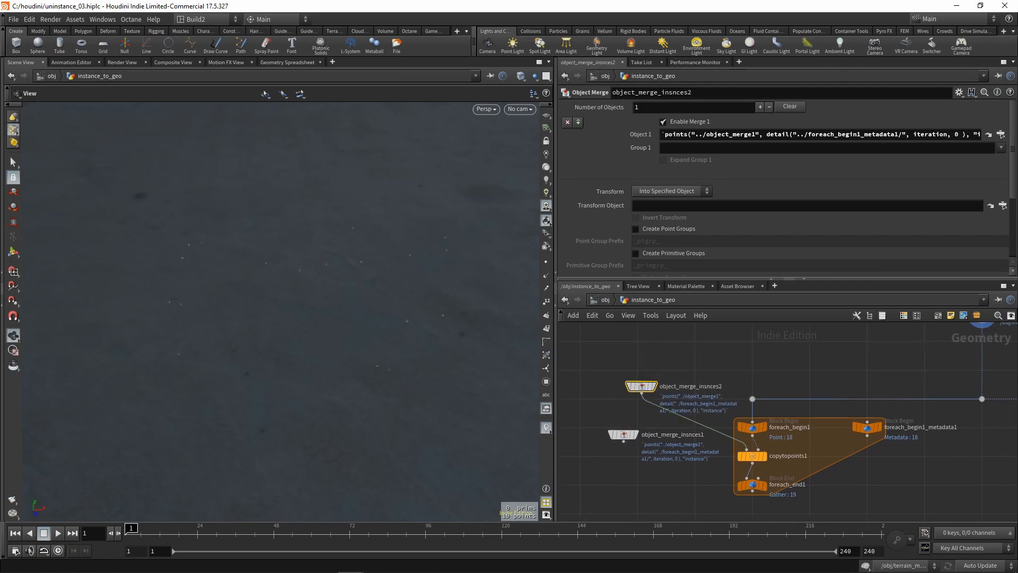
{"action": "left_click", "coordinate": [821, 134]}
{"action": "type", "text": "obj/skeleton_ribcage"}
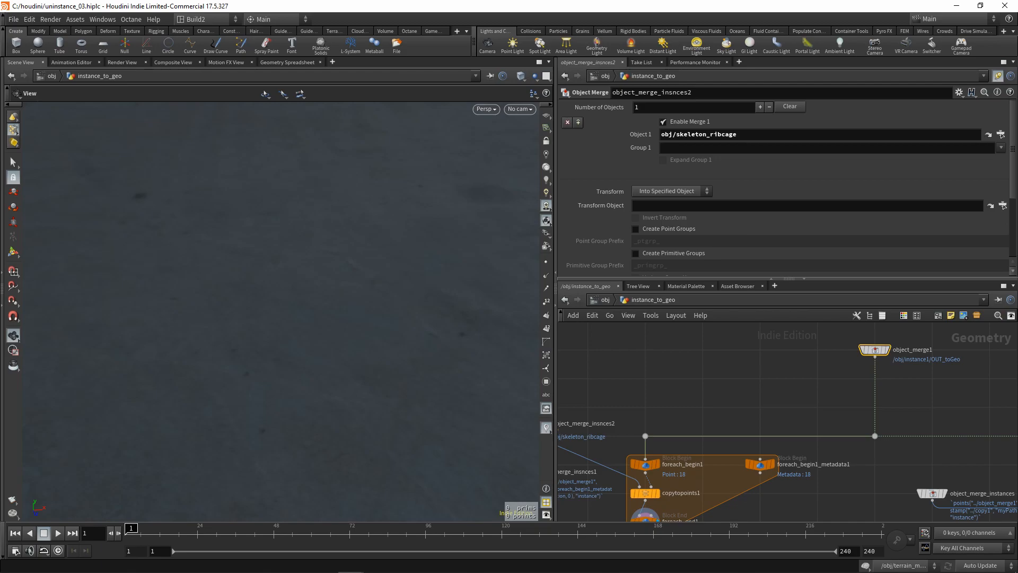
{"action": "left_click", "coordinate": [289, 63]}
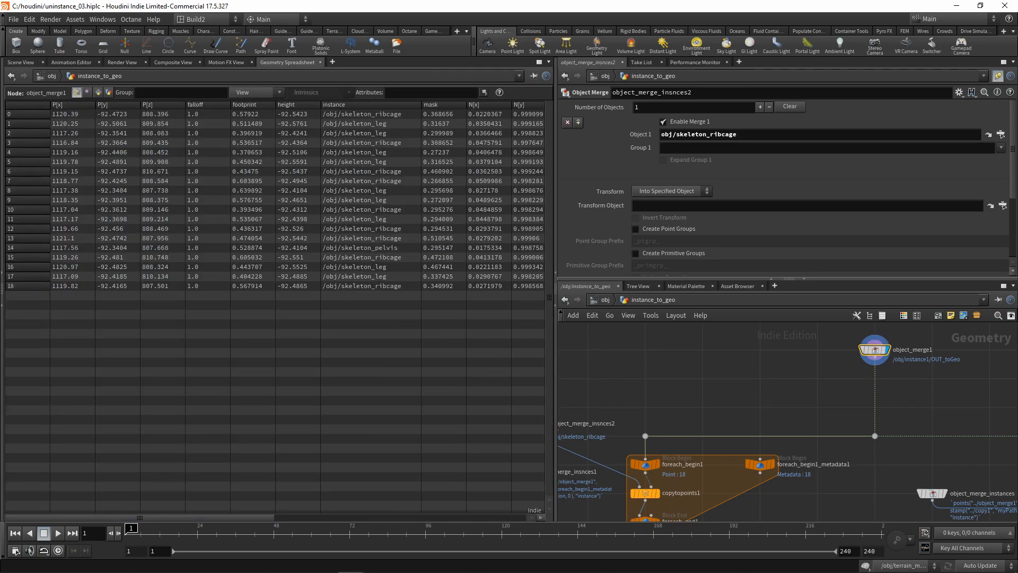
{"action": "left_click", "coordinate": [370, 114]}
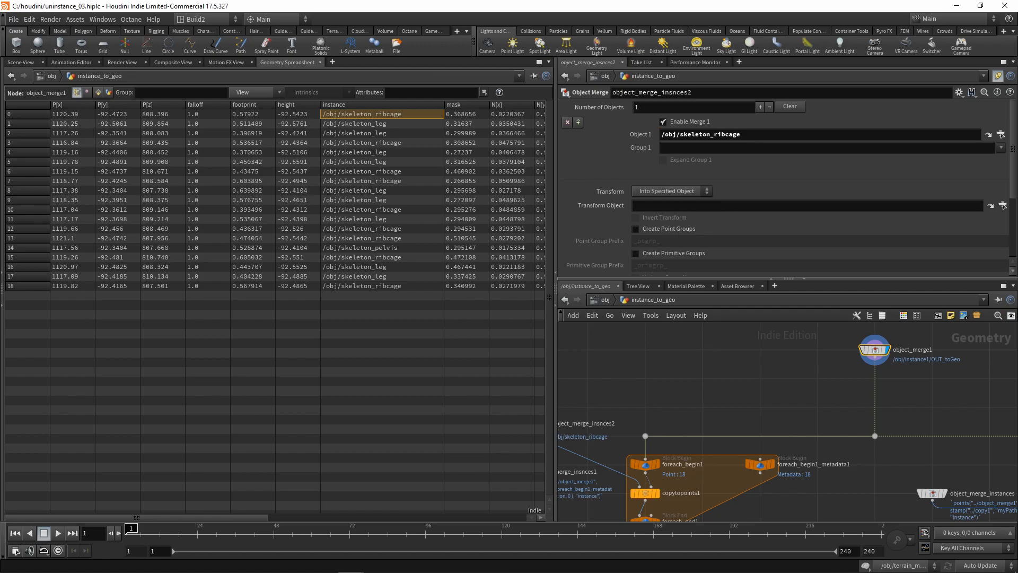
Display foreach_end1's output with the bone-pieces merge enabled and check its points() expression.
{"action": "left_click", "coordinate": [19, 62]}
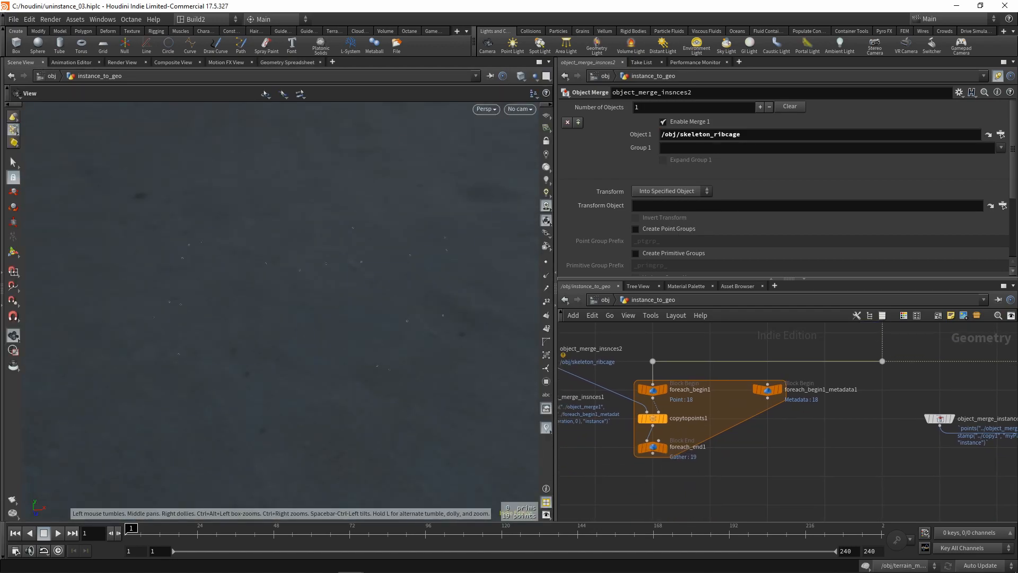
{"action": "left_click", "coordinate": [652, 446]}
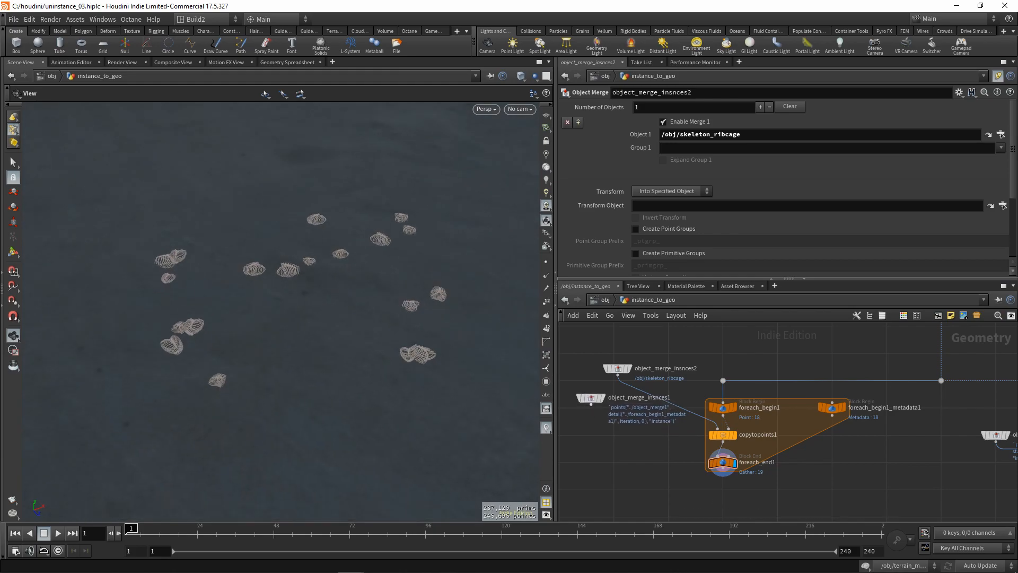
{"action": "left_click", "coordinate": [615, 396]}
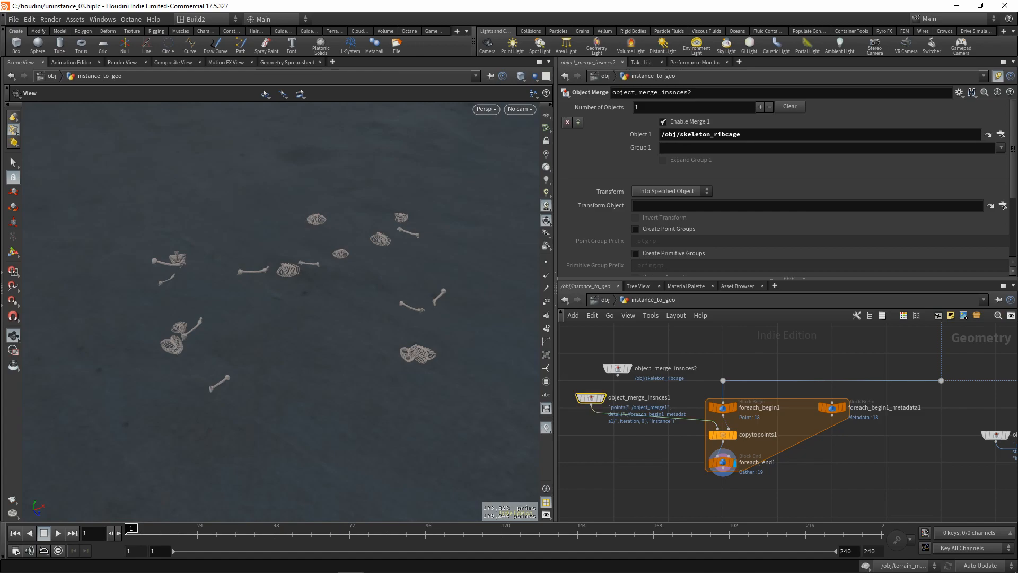
{"action": "left_click", "coordinate": [591, 396]}
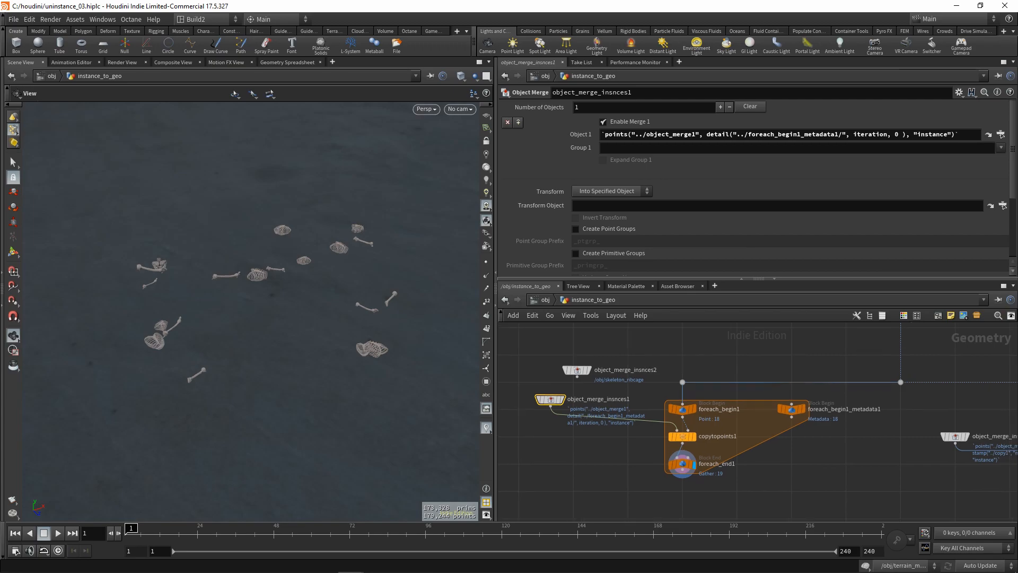
Add a second For-Each Point loop and create its foreach_begin2 metadata block.
{"action": "left_click", "coordinate": [576, 369]}
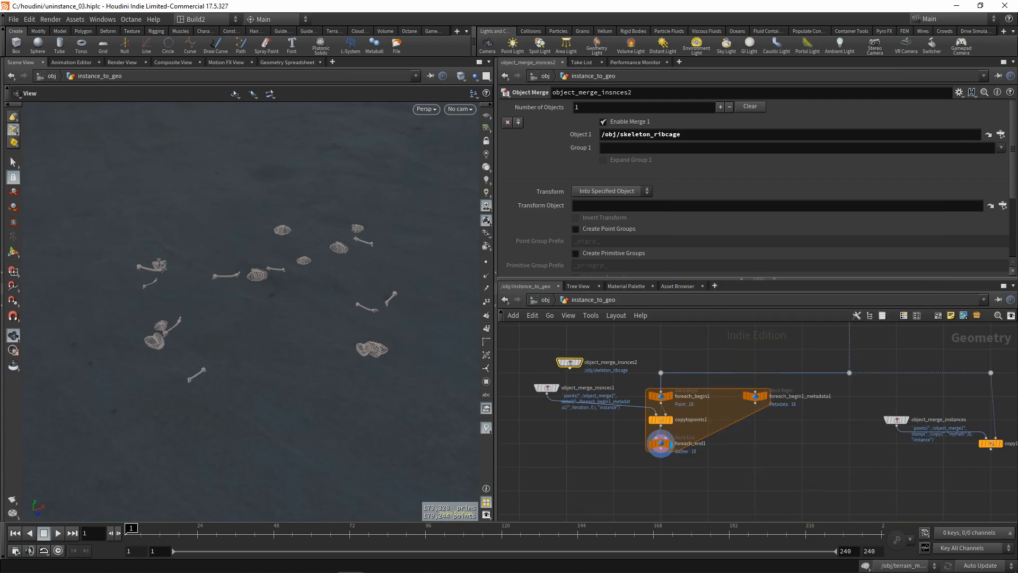
{"action": "left_click", "coordinate": [660, 443]}
{"action": "type", "text": "for"}
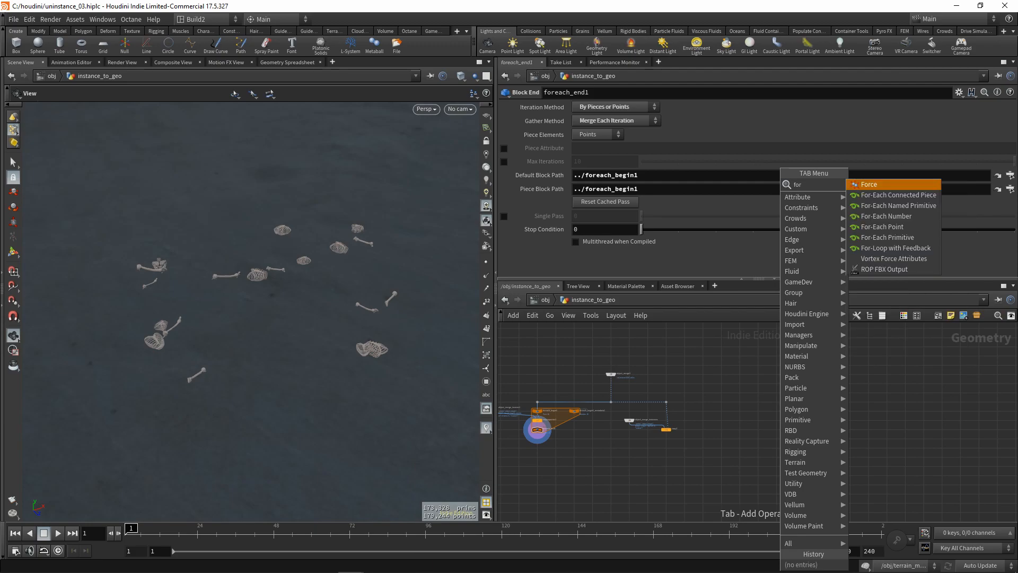
{"action": "mouse_move", "coordinate": [881, 227]}
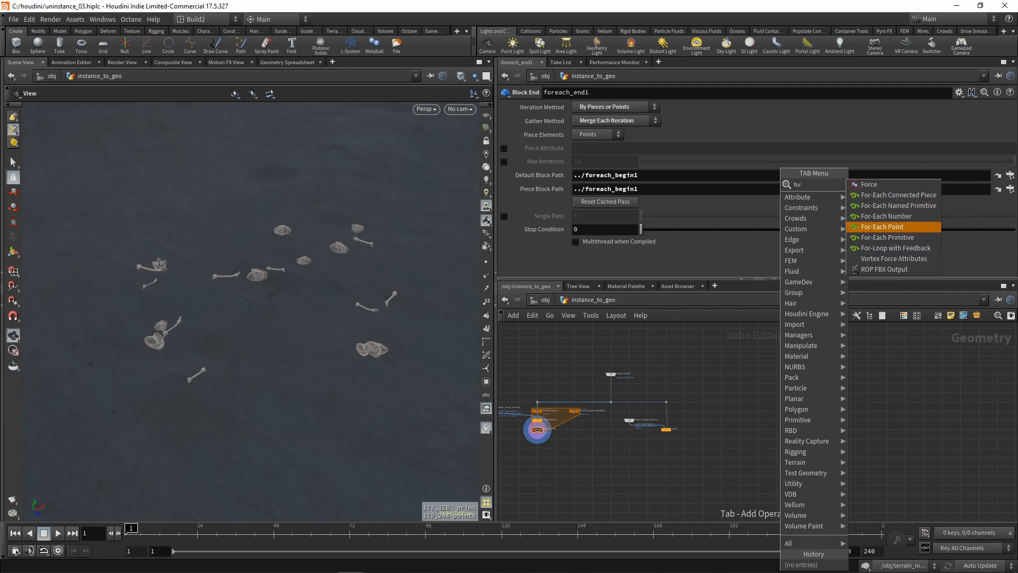
{"action": "left_click", "coordinate": [881, 227]}
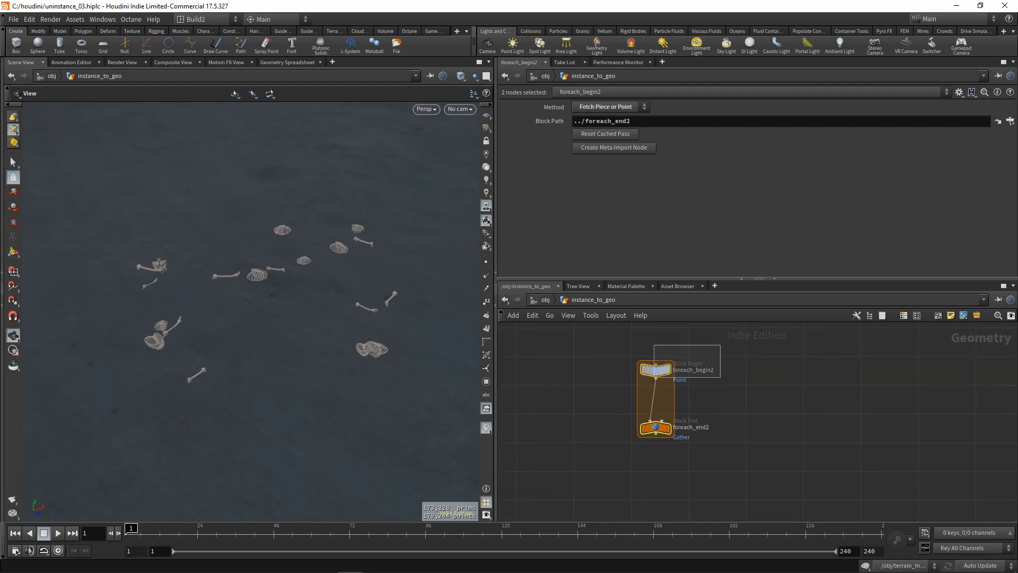
{"action": "left_click", "coordinate": [611, 147]}
{"action": "type", "text": "cop"}
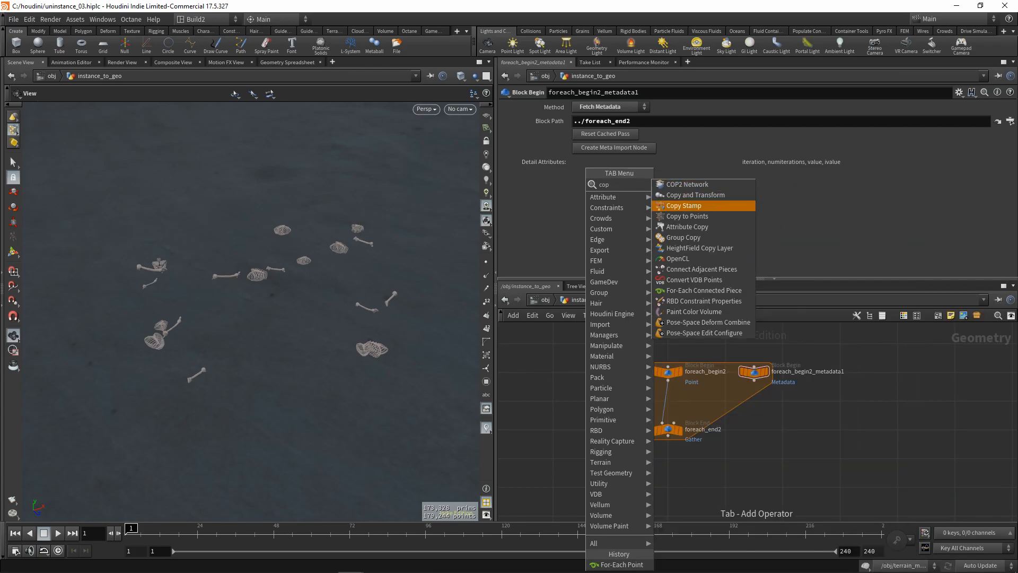
Add Copy to Points and an Object Merge whose points() expression reads foreach_begin2_metadata1.
{"action": "left_click", "coordinate": [686, 216]}
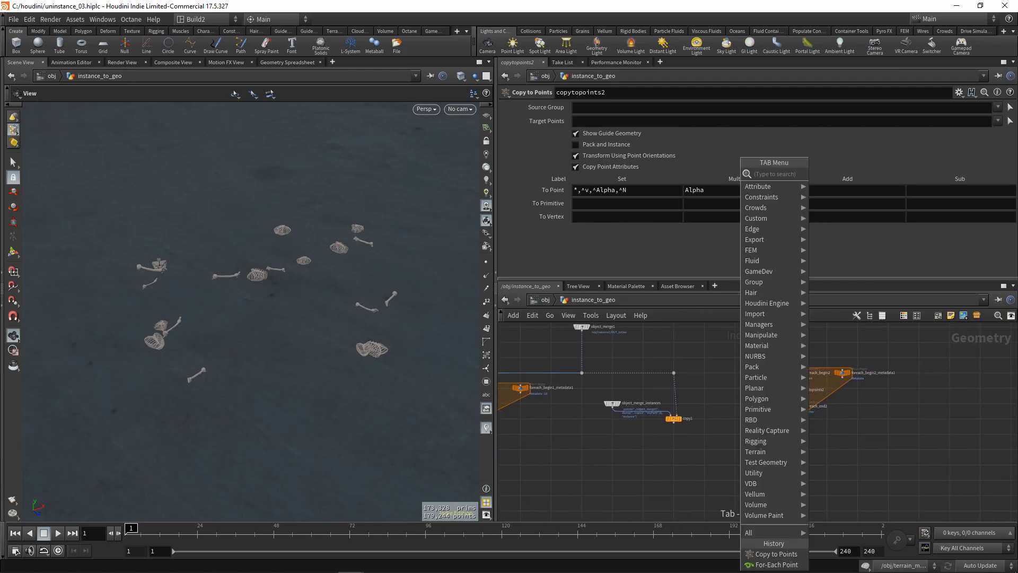
{"action": "type", "text": "om,"}
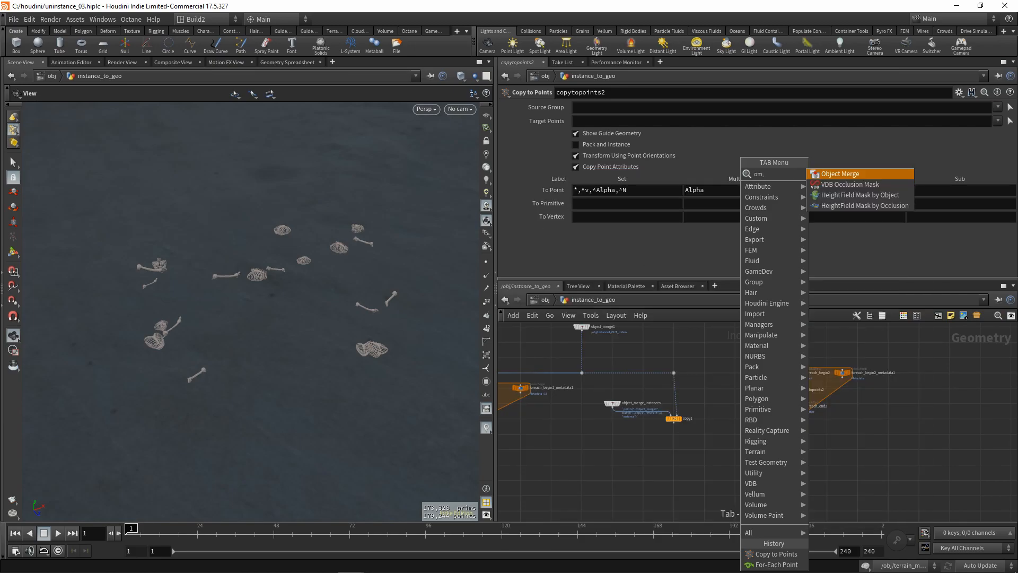
{"action": "left_click", "coordinate": [840, 173]}
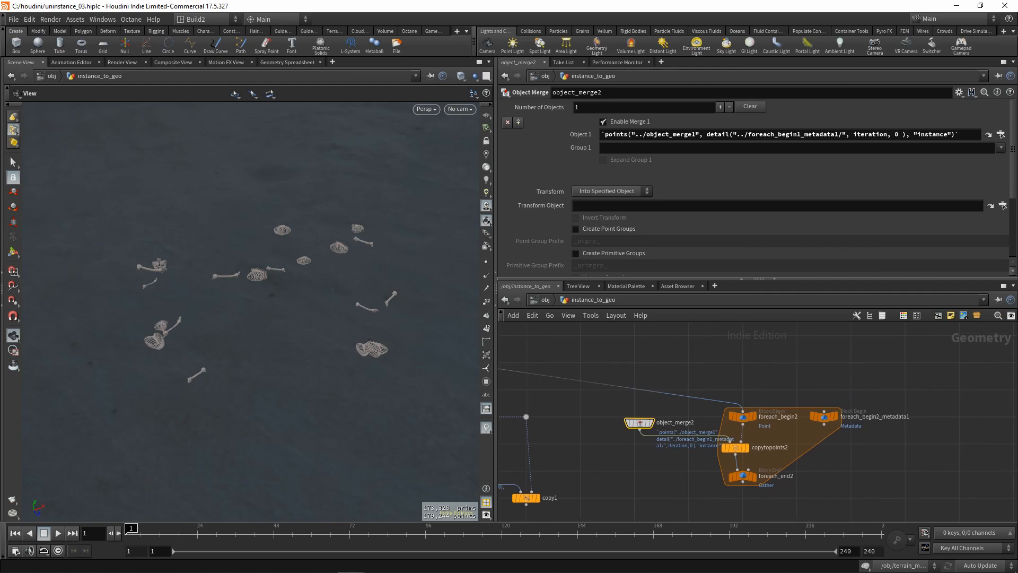
{"action": "double_click", "coordinate": [851, 425]}
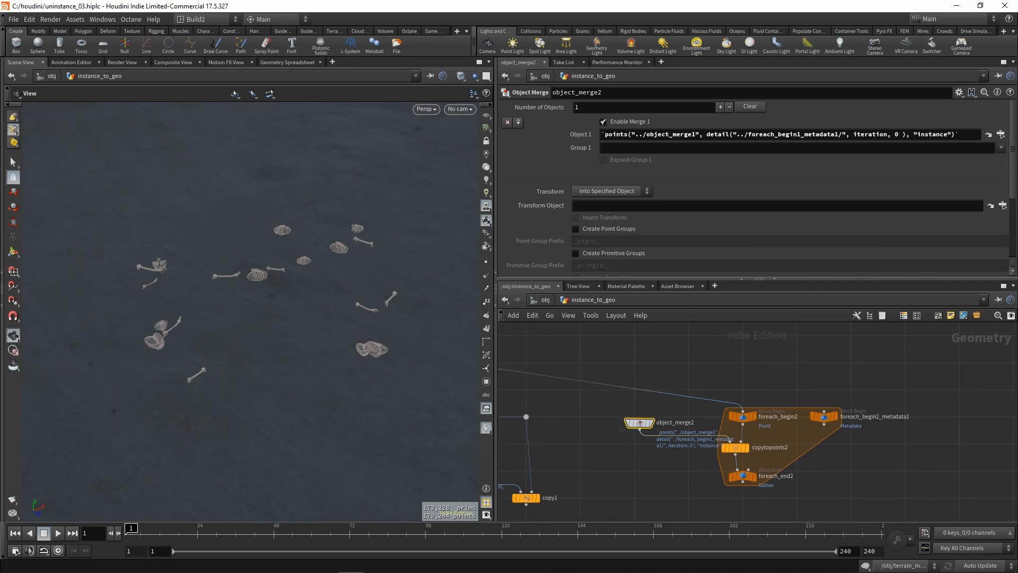
{"action": "double_click", "coordinate": [786, 134]}
{"action": "type", "text": "2"}
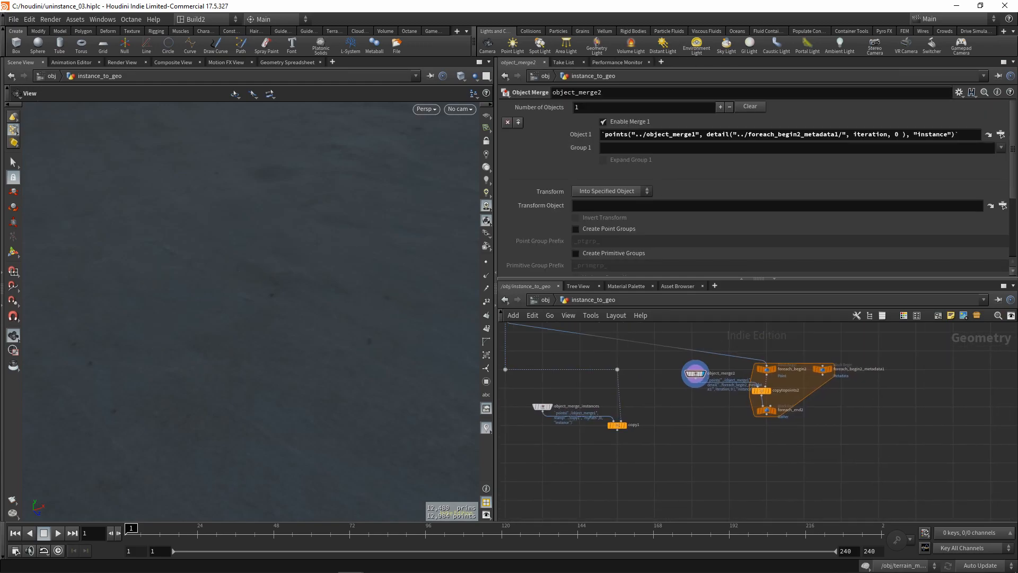
Select object_merge_instances and inspect its stamp()-based Object 1 expression.
{"action": "left_click", "coordinate": [764, 409]}
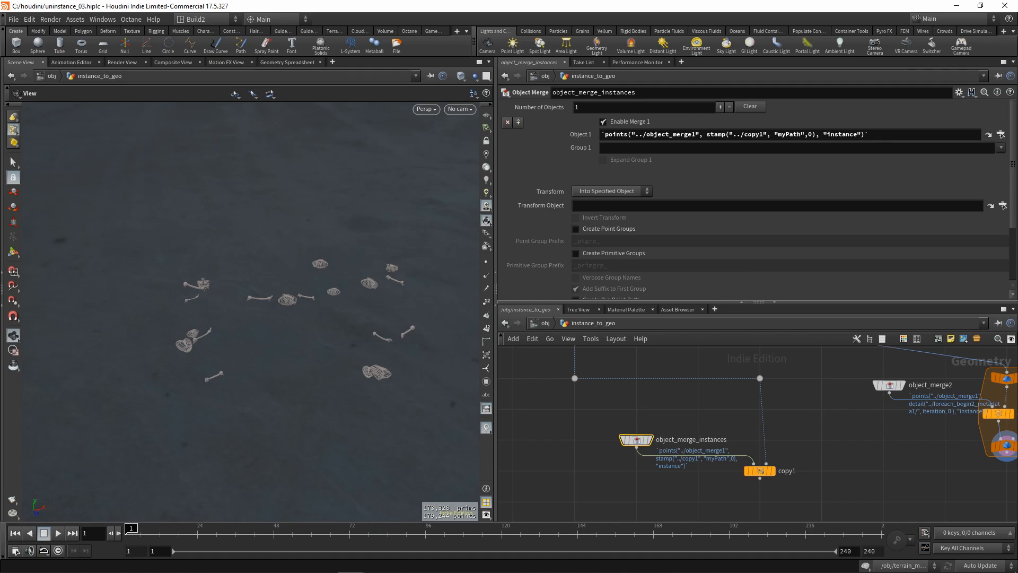
{"action": "double_click", "coordinate": [756, 135]}
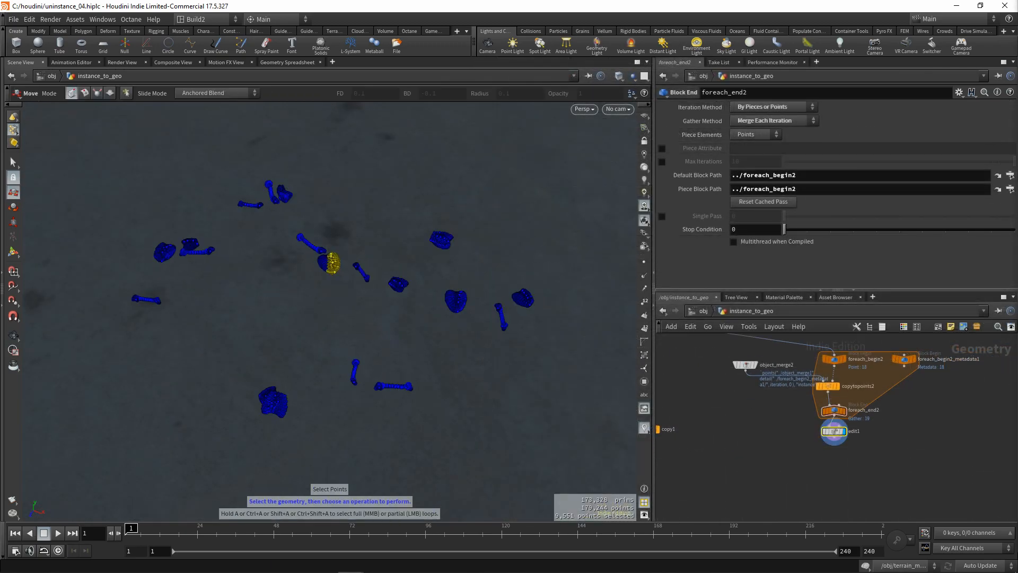
Nudge one ribcage piece to a new position through the Edit SOP after foreach_end2.
{"action": "left_click", "coordinate": [841, 430]}
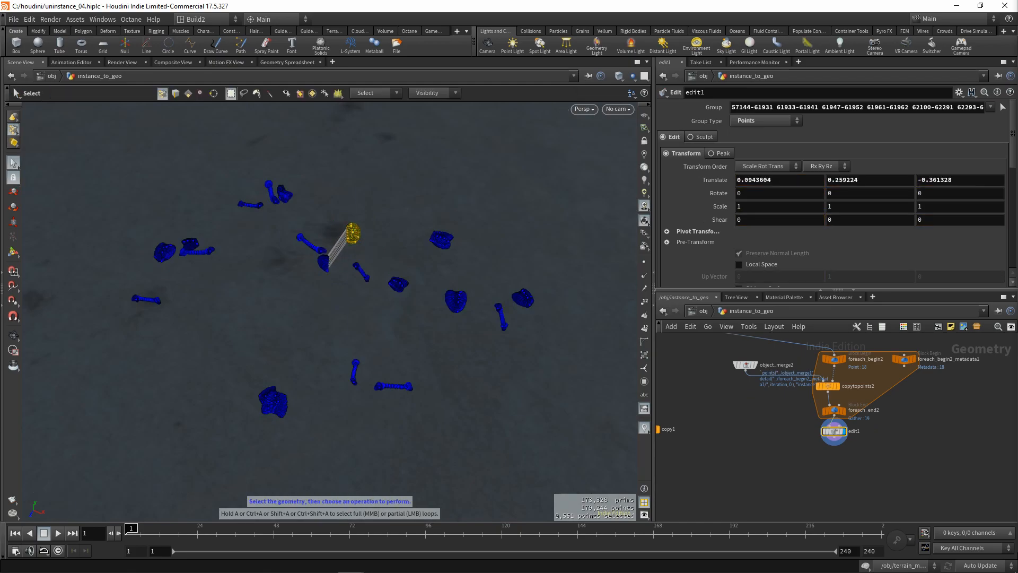